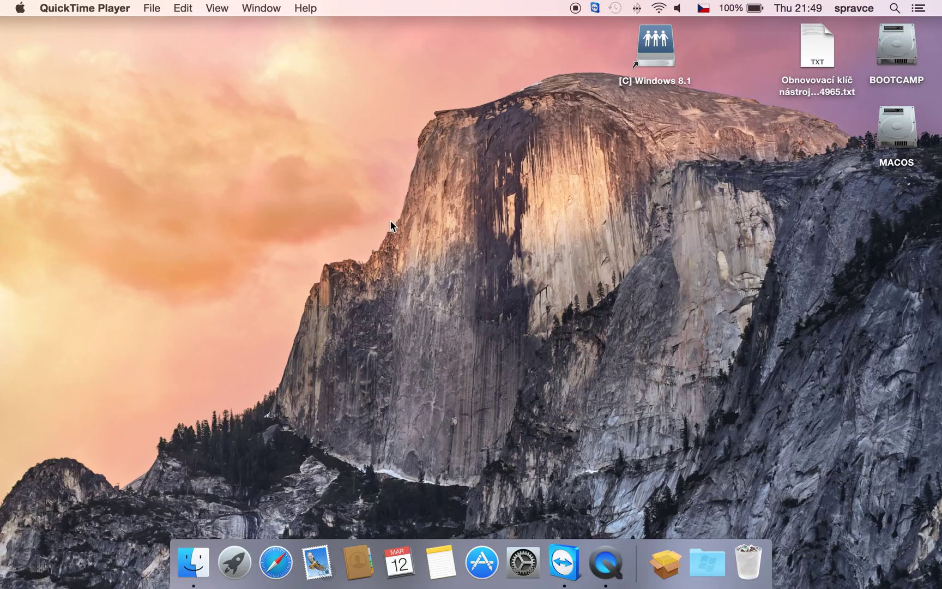
mouse_move(358, 278)
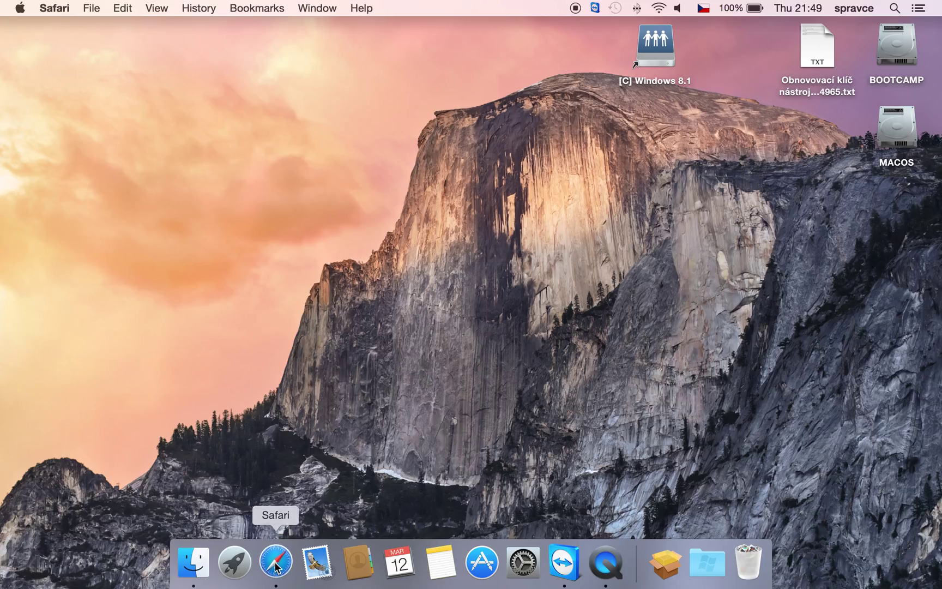
View Help > Installed Plug-ins to see the Lync Web App plug-in (LWAPlugin15.8.bundle), then quit Safari.
click(361, 8)
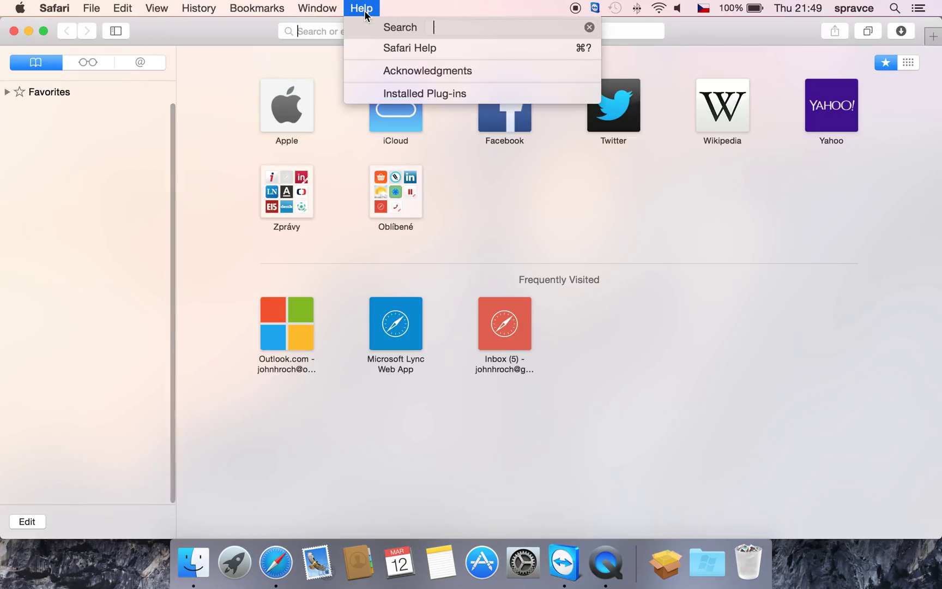
click(424, 93)
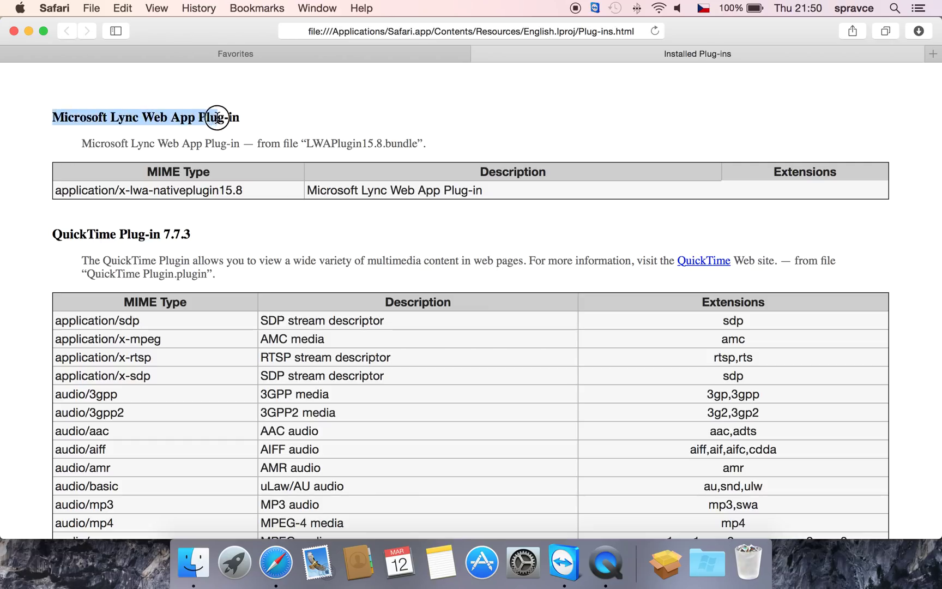
click(117, 117)
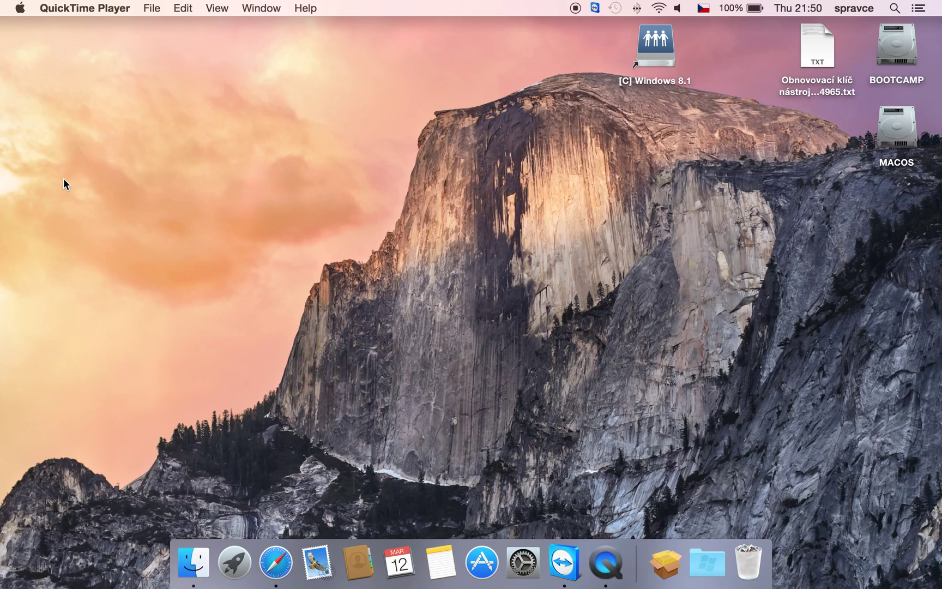
Open ~/Library/Internet Plug-Ins in Finder using Go to Folder.
click(192, 562)
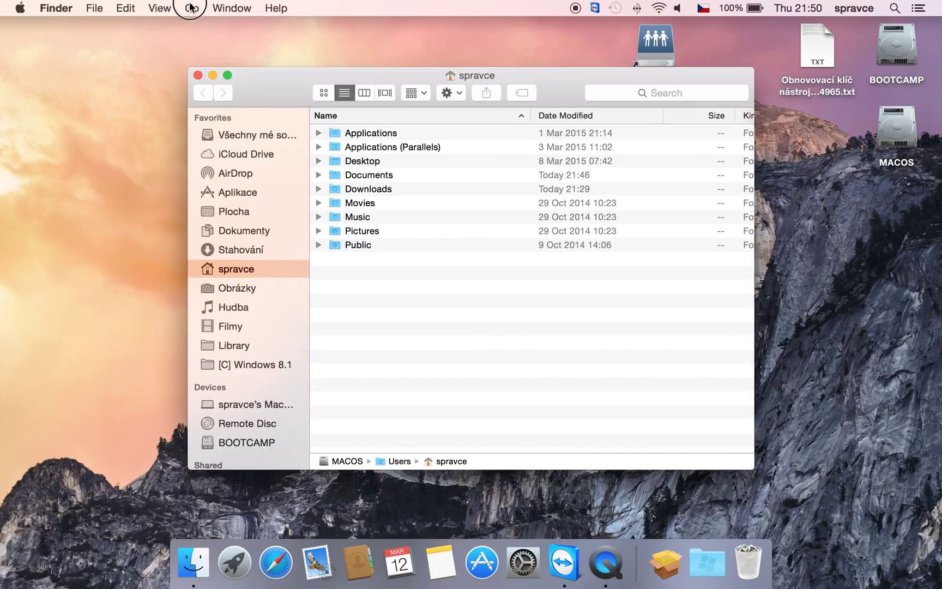
click(192, 8)
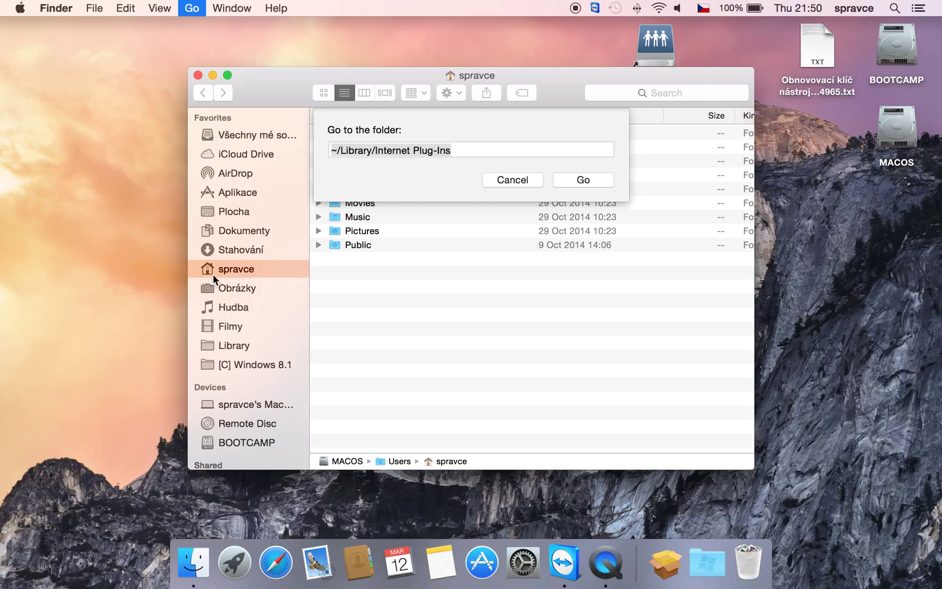
click(470, 150)
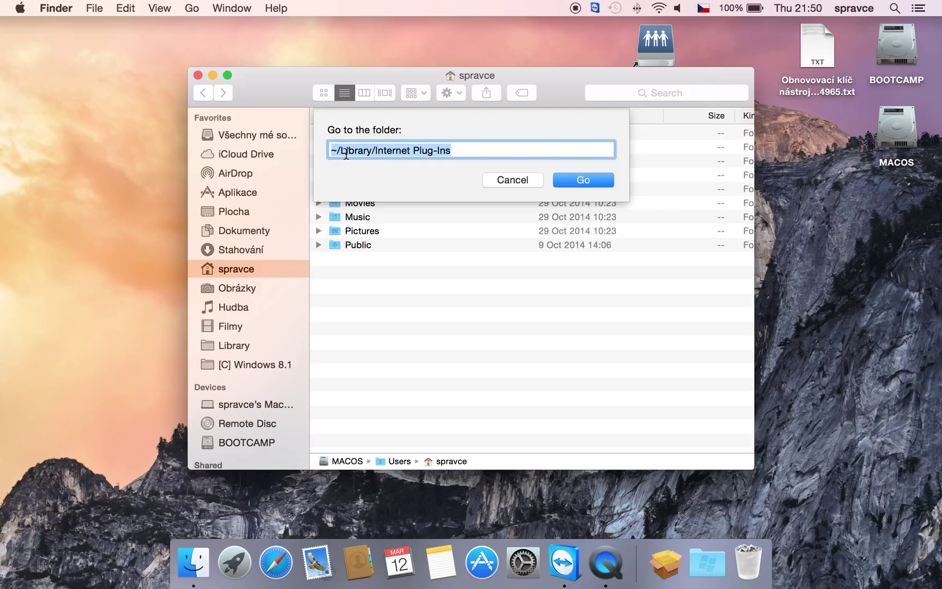
mouse_move(520, 164)
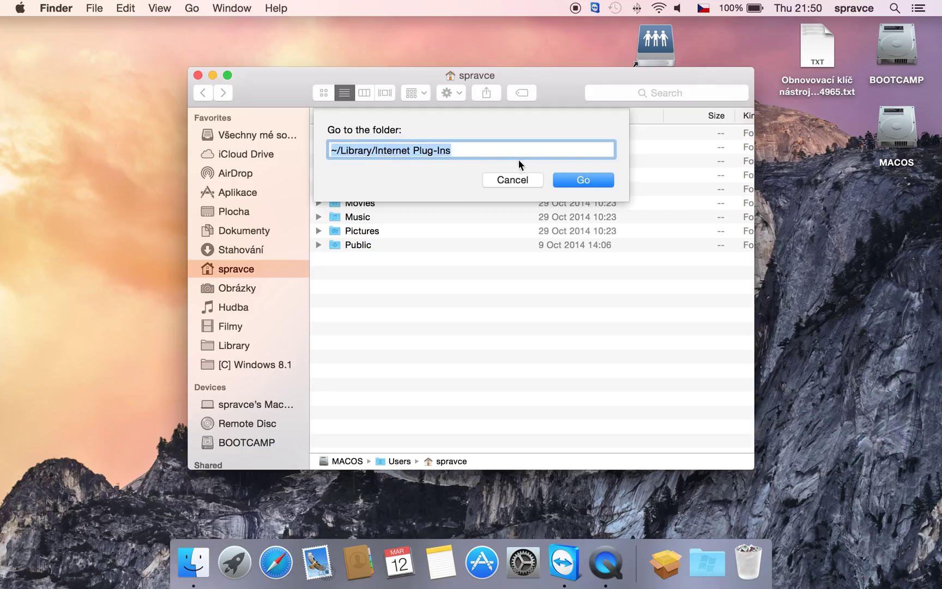
click(581, 179)
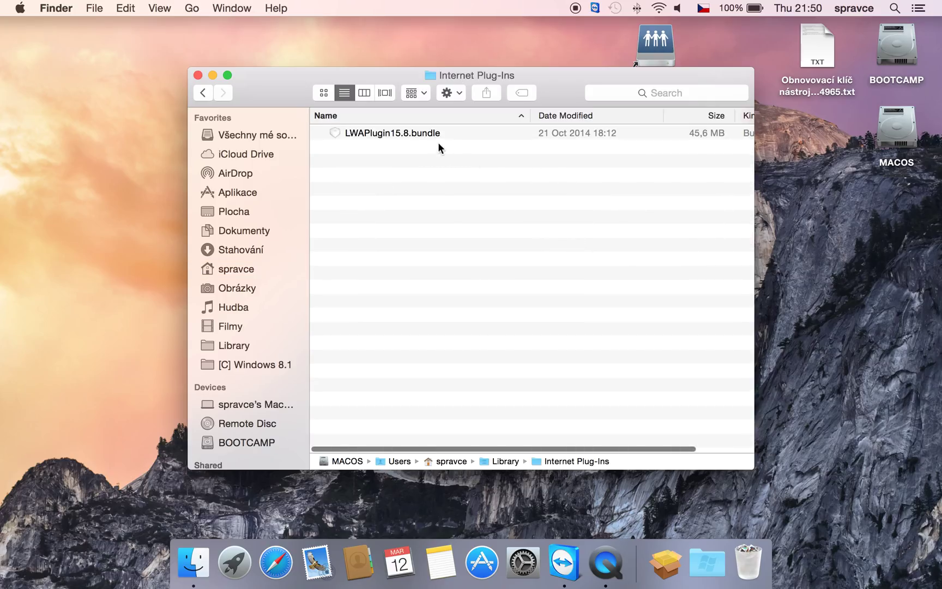
Move LWAPlugin15.8.bundle to the Trash and close the Finder window.
click(392, 133)
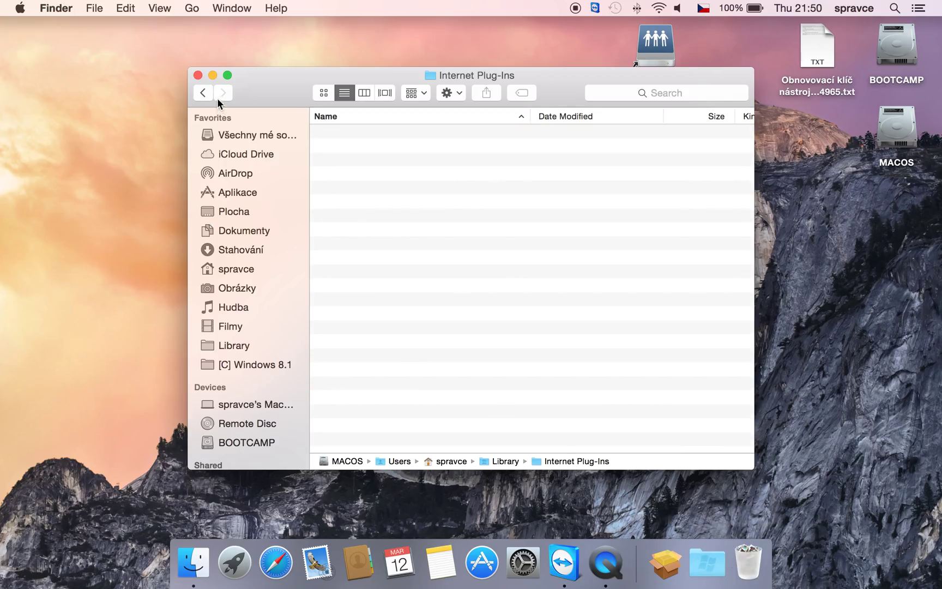
mouse_move(199, 81)
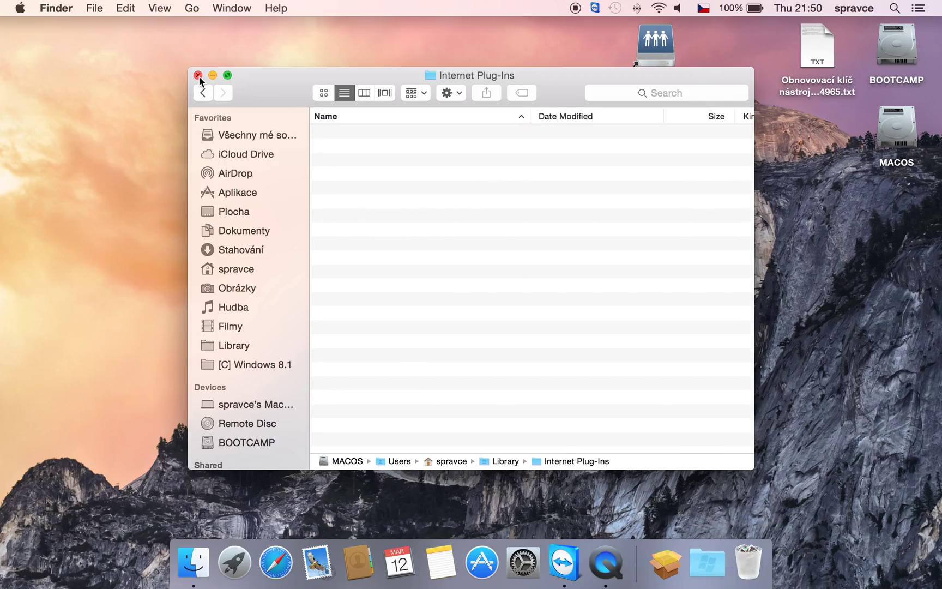
click(198, 75)
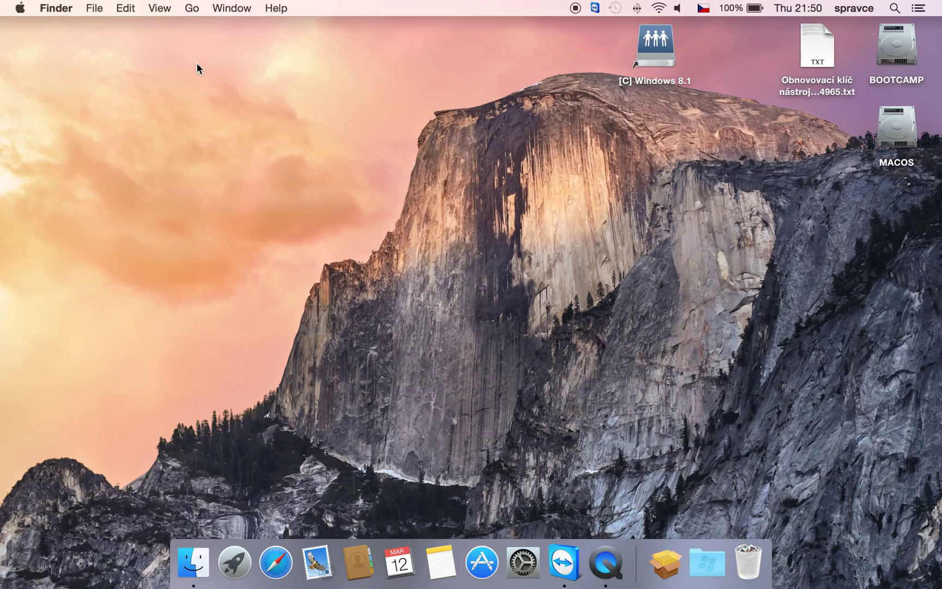
mouse_move(275, 561)
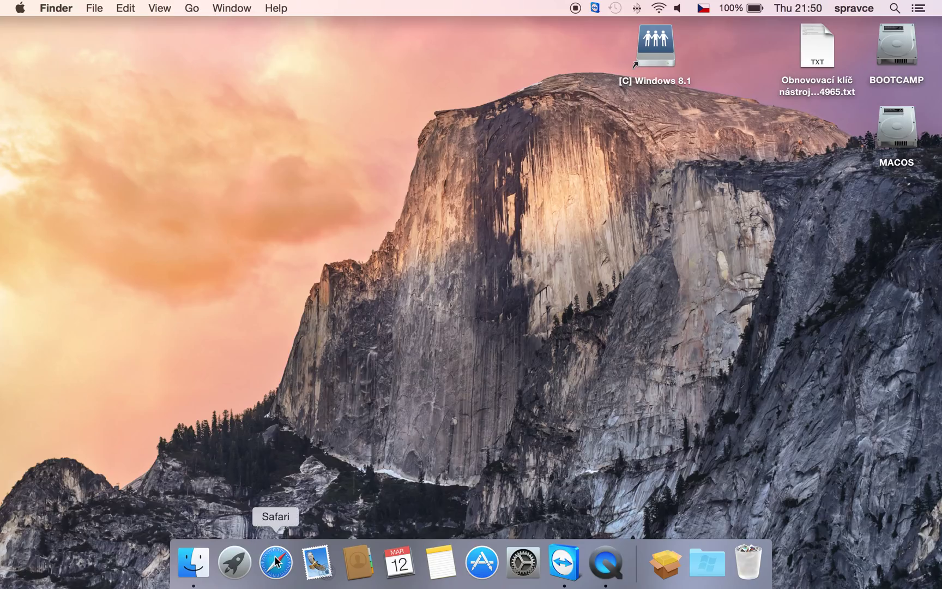
Relaunch Safari and scroll Installed Plug-ins to confirm Lync is gone, with QuickTime 7.7.3 first.
click(276, 562)
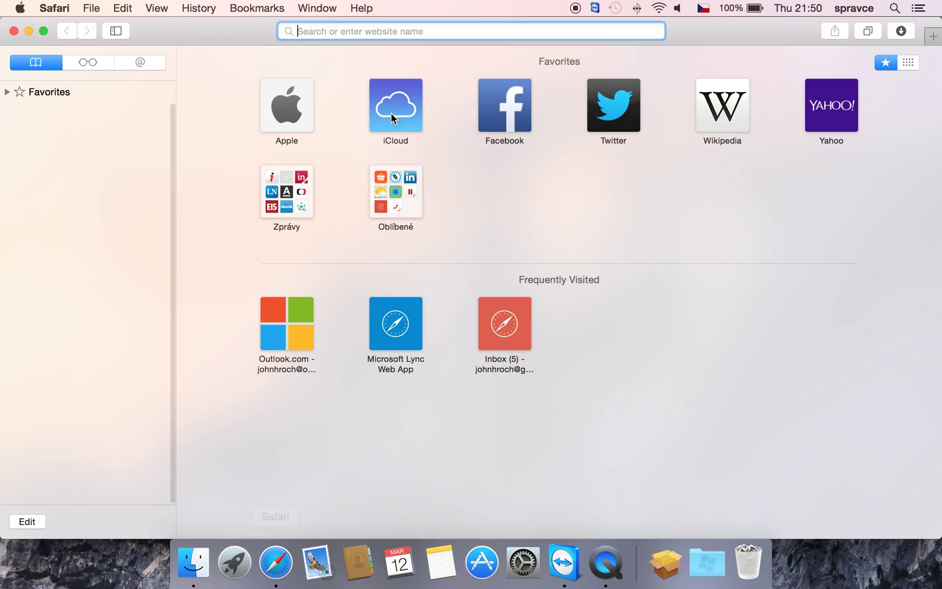
click(361, 8)
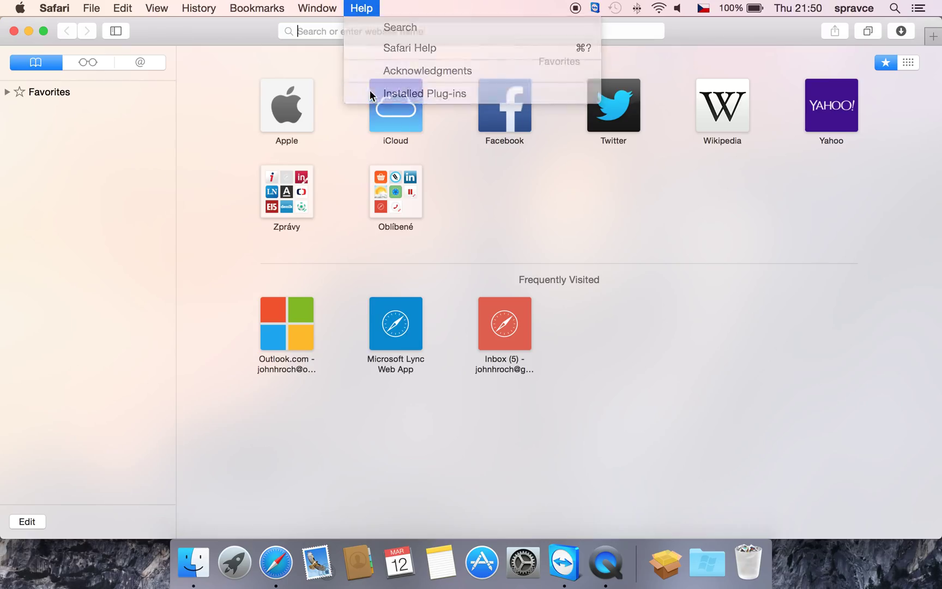
click(424, 93)
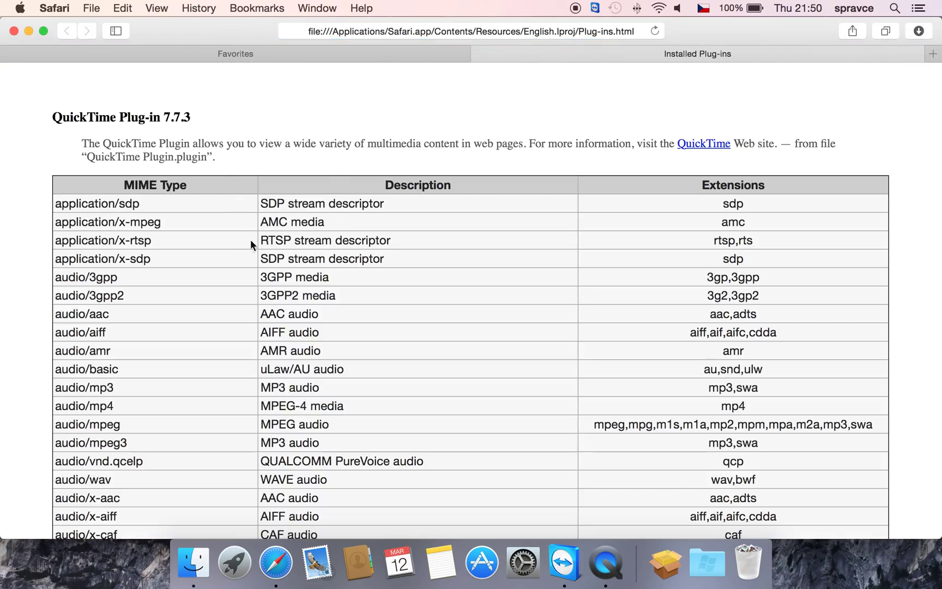
mouse_move(227, 282)
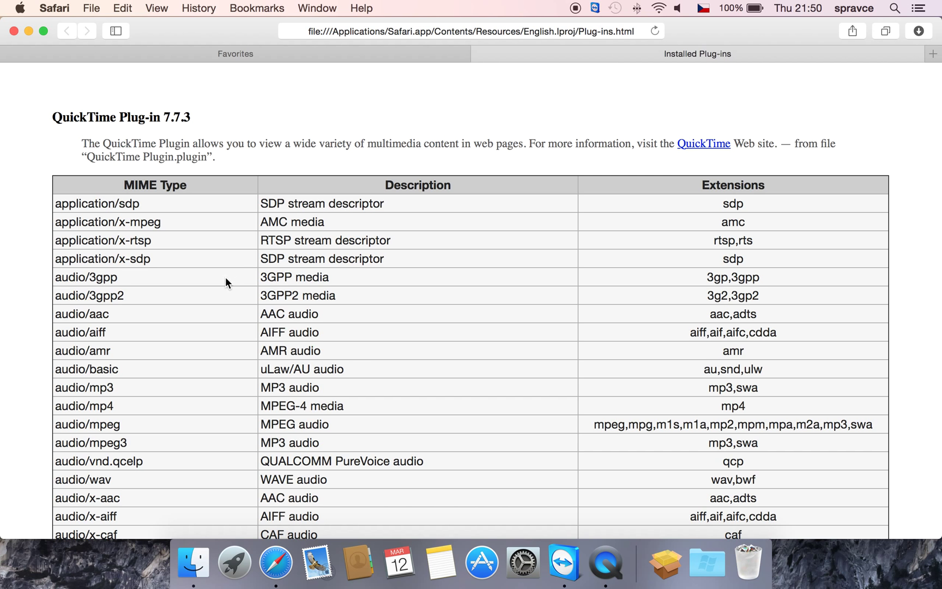
scroll(down, 3)
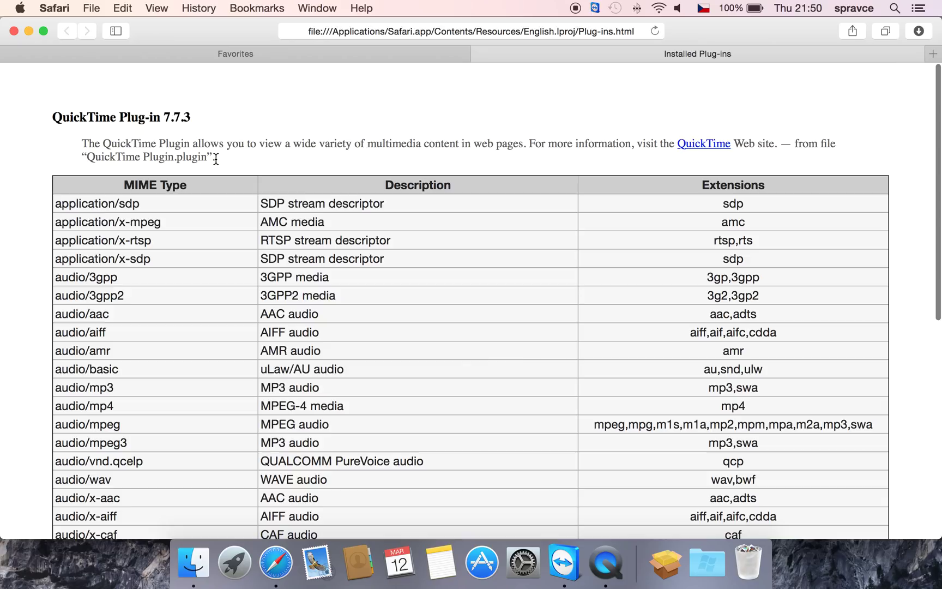
mouse_move(216, 134)
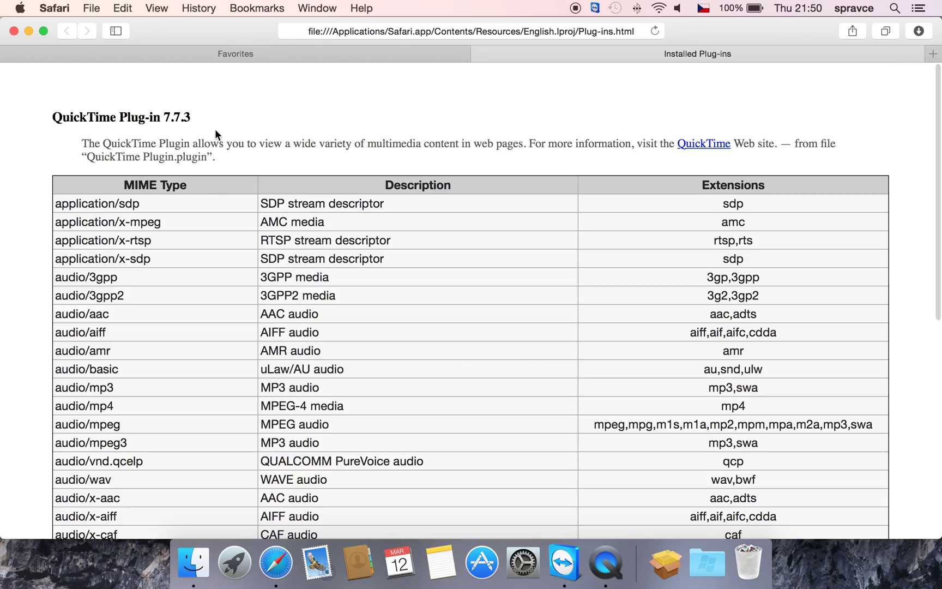